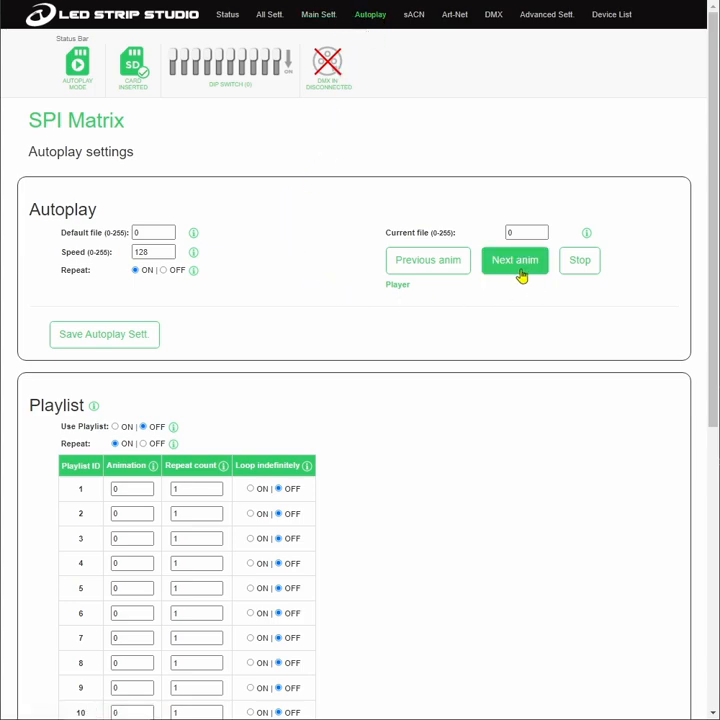
Step back and forth through the SD-card animation files with Next anim and Previous anim.
{"action": "left_click", "coordinate": [428, 260]}
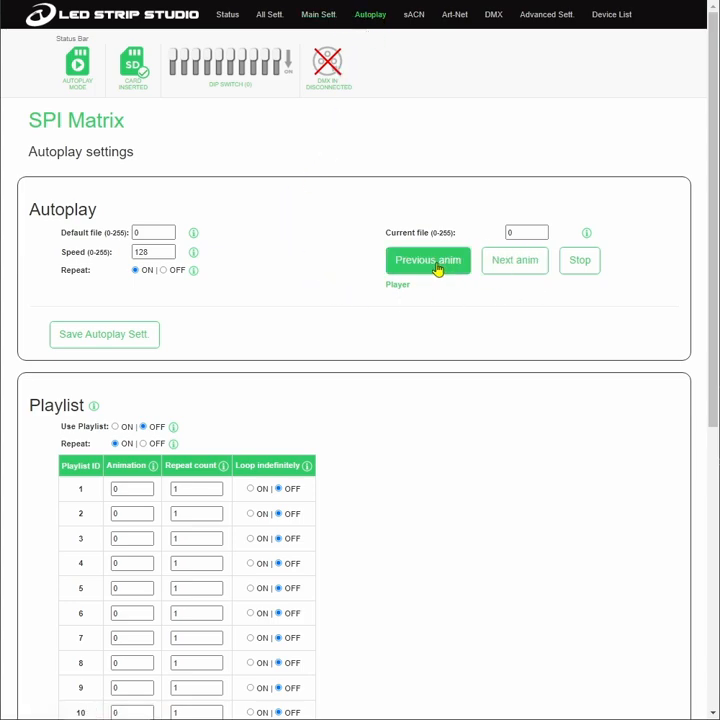
{"action": "left_click", "coordinate": [514, 260]}
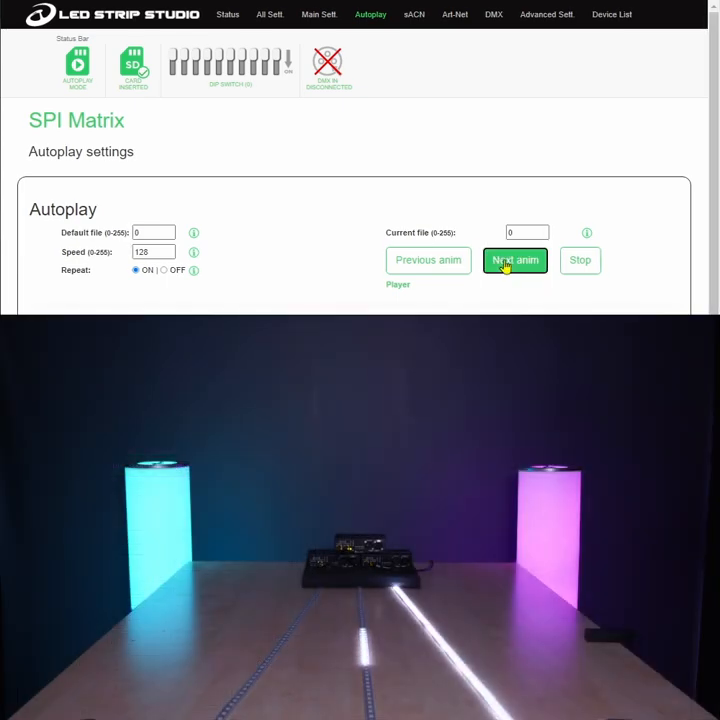
{"action": "left_click", "coordinate": [516, 260]}
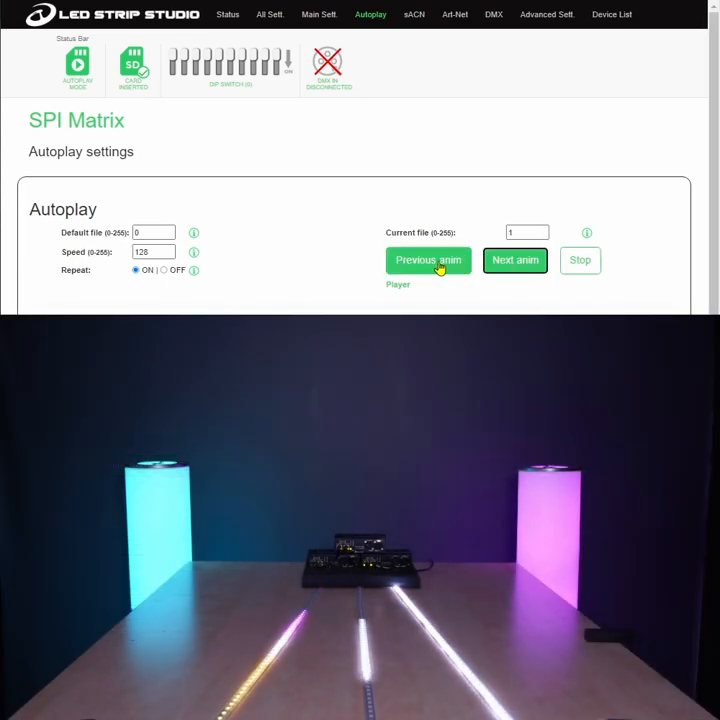
{"action": "left_click", "coordinate": [428, 260]}
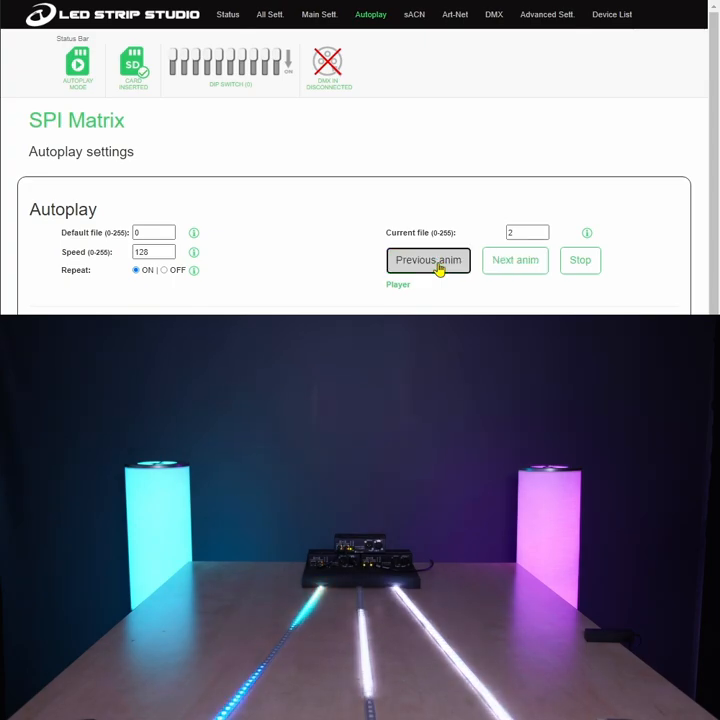
{"action": "left_click", "coordinate": [516, 260]}
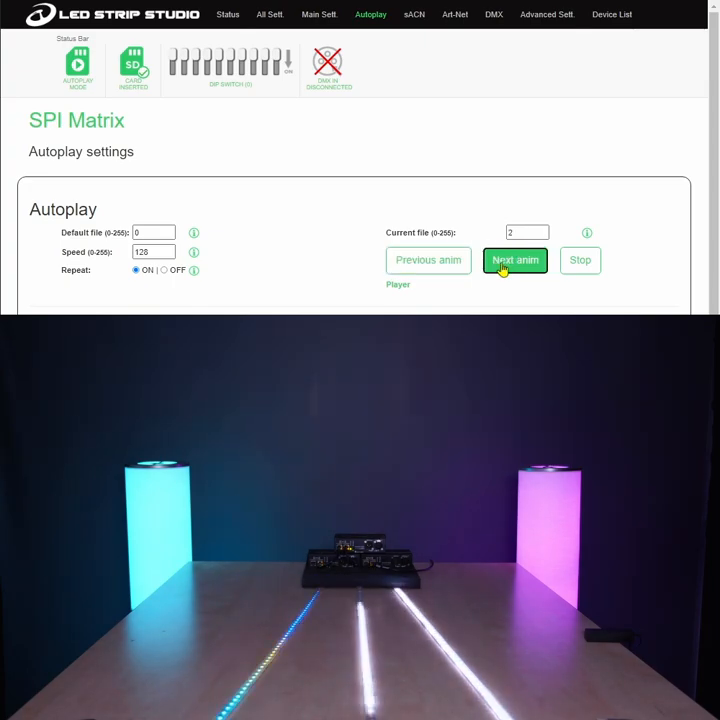
{"action": "scroll", "scroll_direction": "down", "scroll_amount": 3}
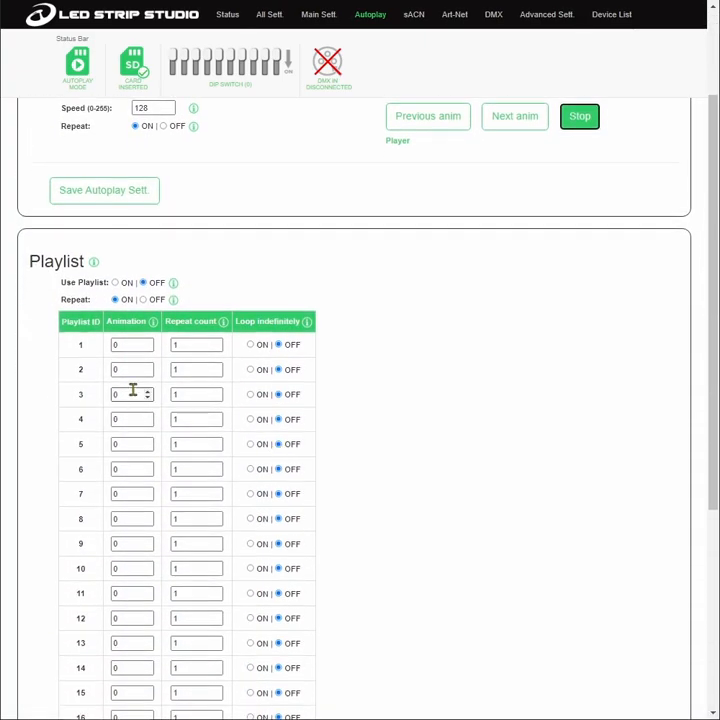
{"action": "scroll", "scroll_direction": "down", "scroll_amount": 3}
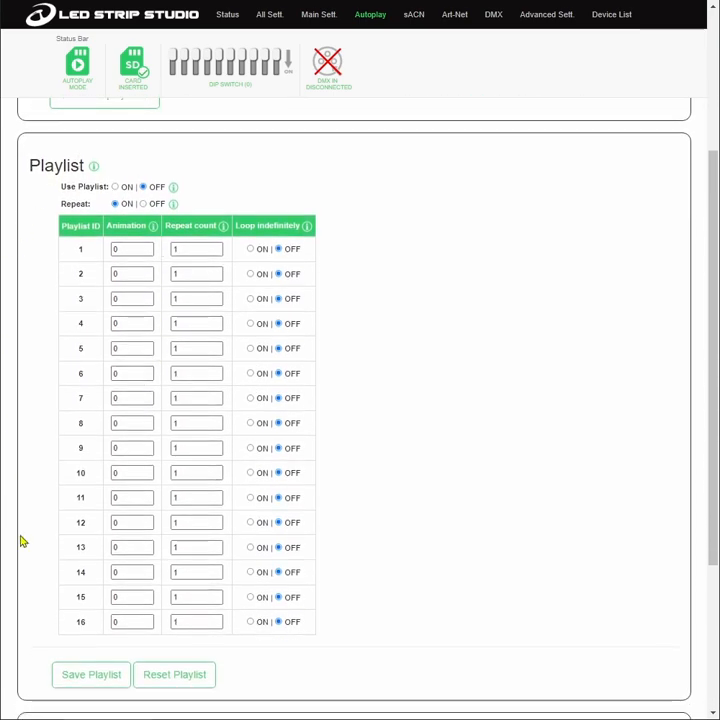
{"action": "mouse_move", "coordinate": [212, 296]}
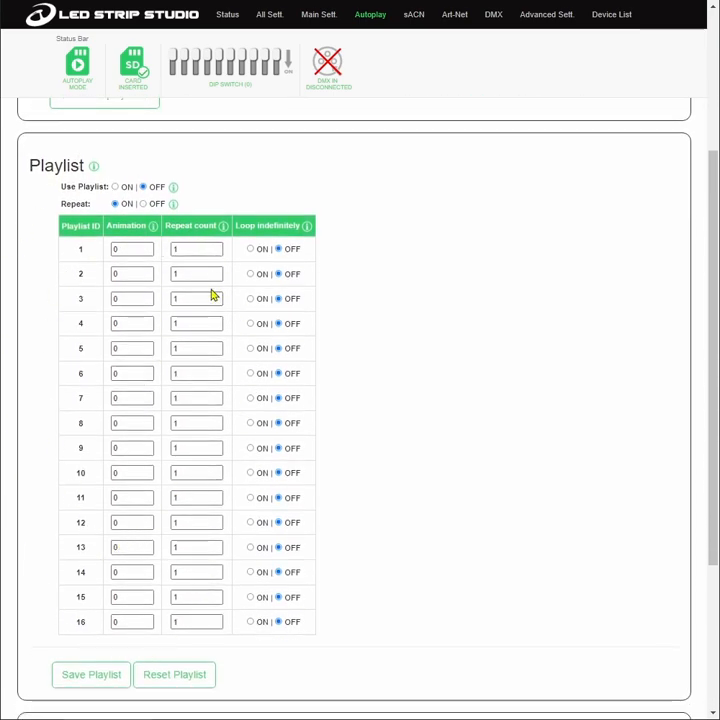
{"action": "mouse_move", "coordinate": [236, 248]}
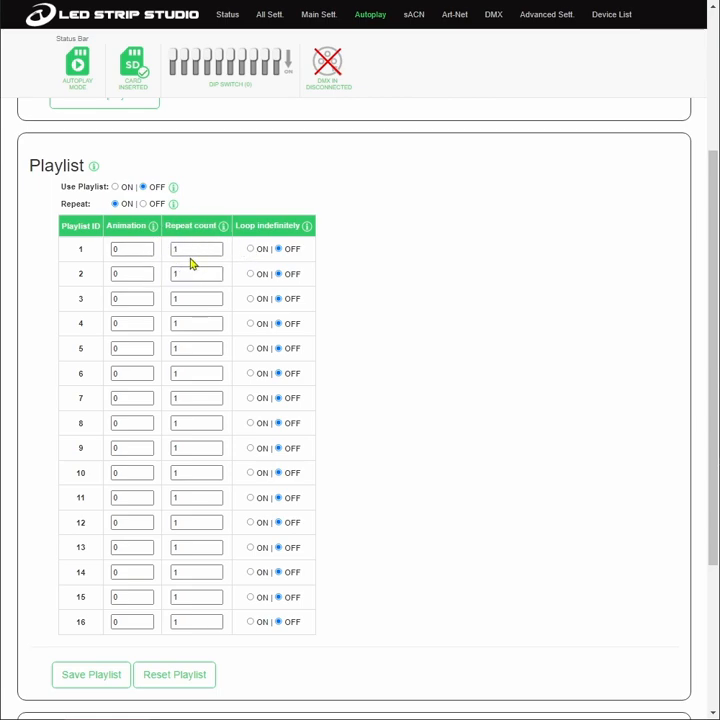
{"action": "mouse_move", "coordinate": [176, 428]}
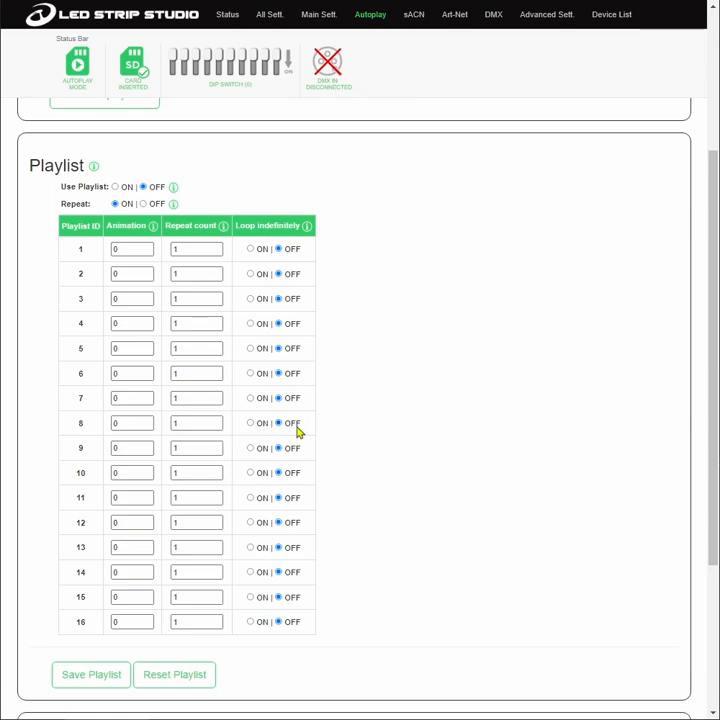
{"action": "mouse_move", "coordinate": [308, 224]}
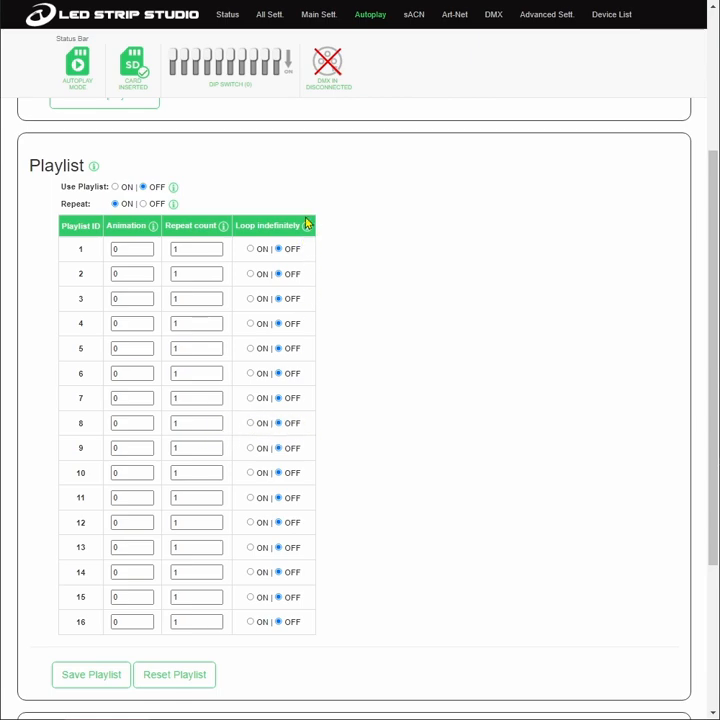
{"action": "mouse_move", "coordinate": [344, 248]}
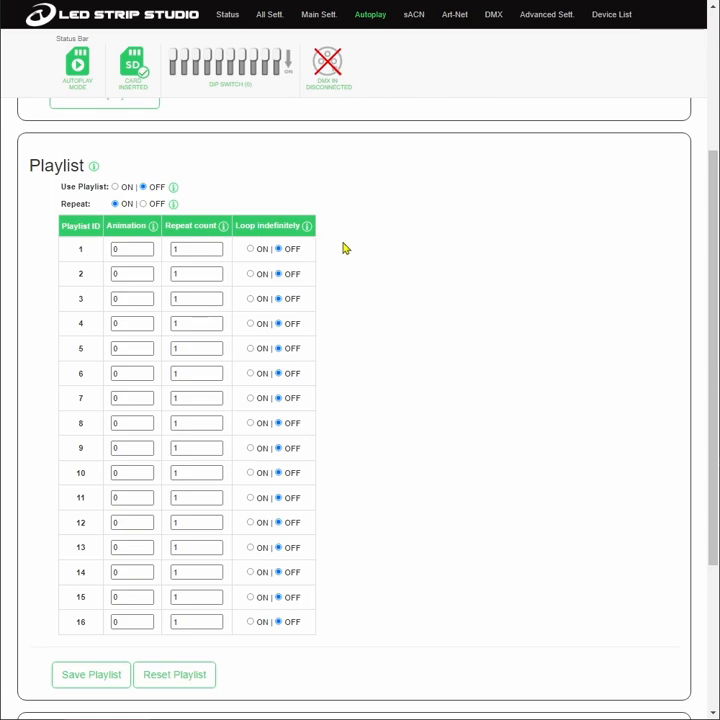
{"action": "mouse_move", "coordinate": [370, 340]}
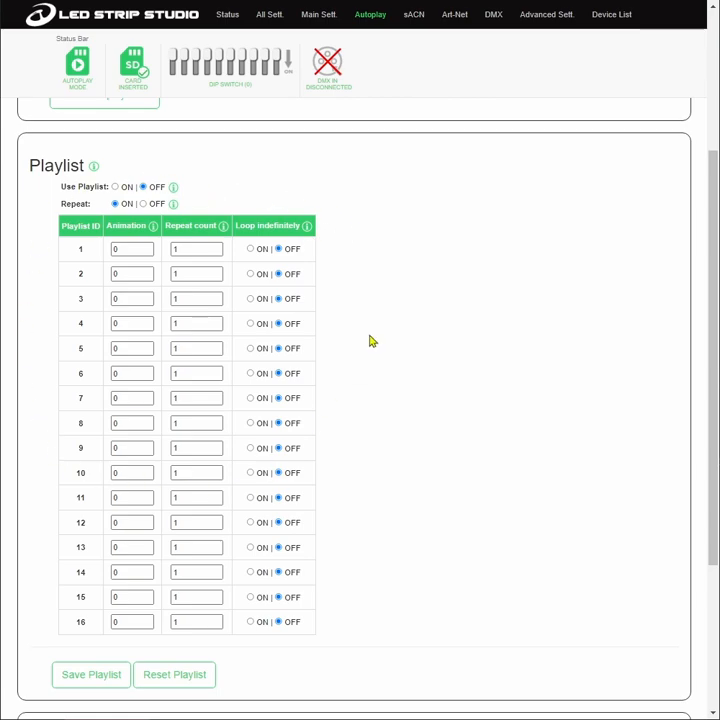
{"action": "scroll", "scroll_direction": "up", "scroll_amount": 3}
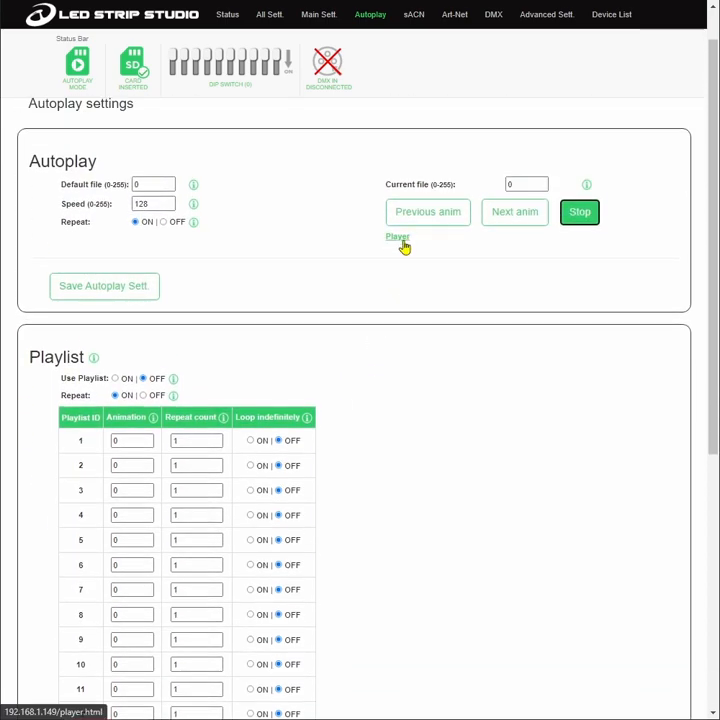
Switch to the Player scene grid, start Scene 3, and browse the scene list.
{"action": "left_click", "coordinate": [398, 236]}
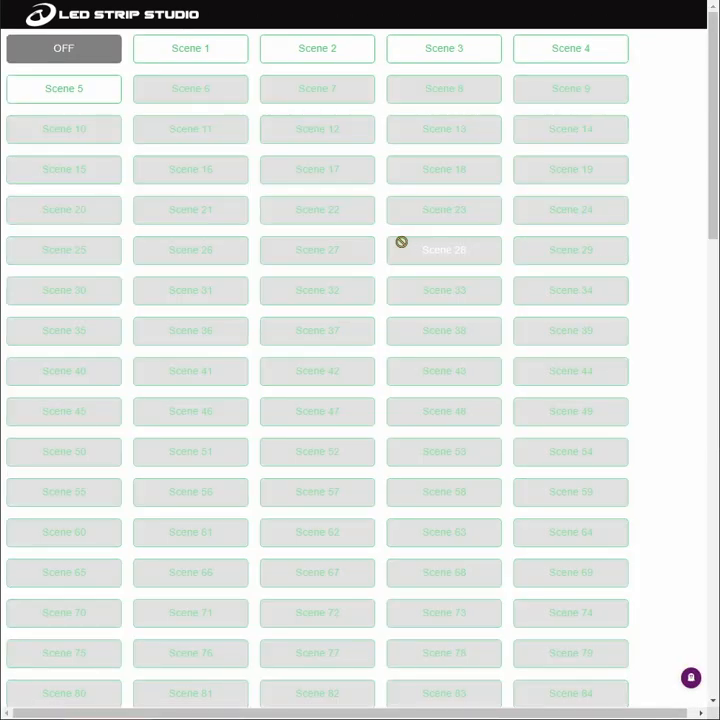
{"action": "left_click", "coordinate": [444, 48]}
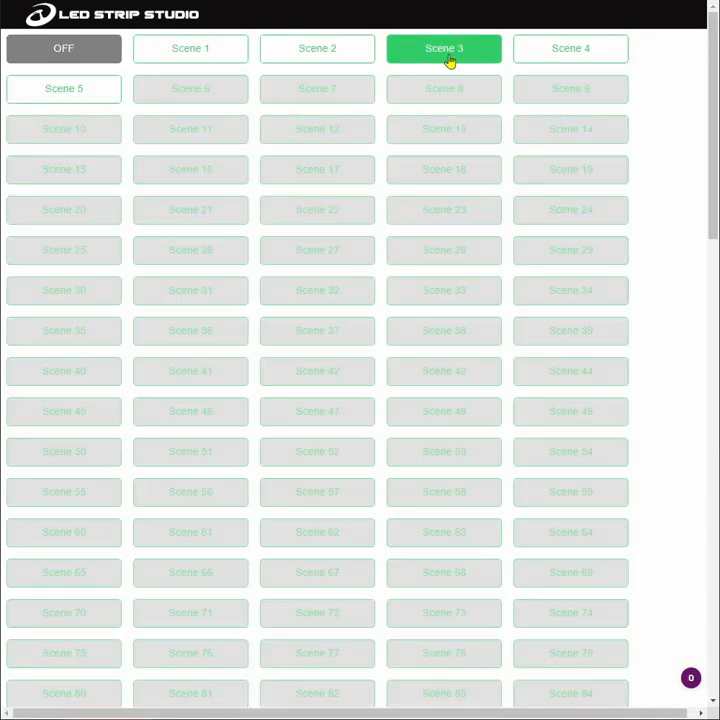
{"action": "scroll", "scroll_direction": "down", "scroll_amount": 3}
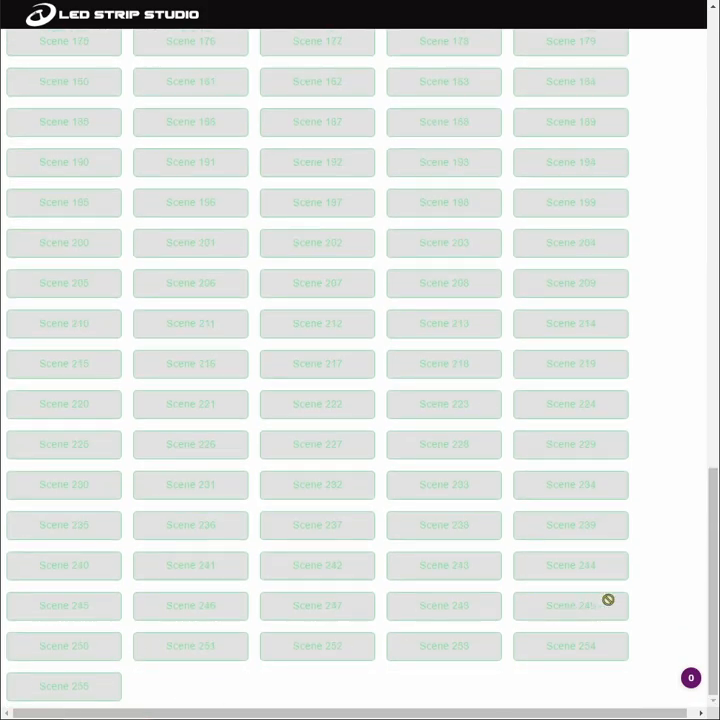
{"action": "scroll", "scroll_direction": "up", "scroll_amount": 3}
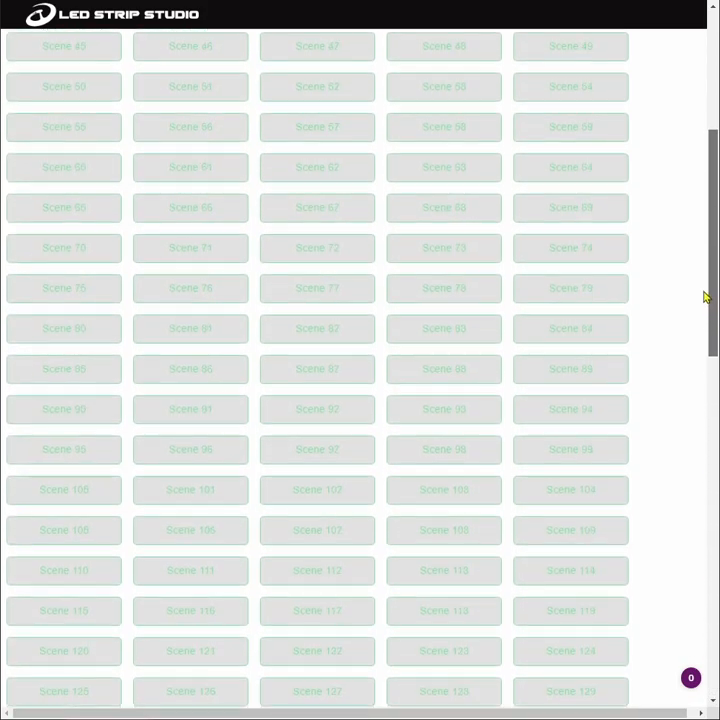
Switch the strips through Scenes 1, 2, 3 and 4, leaving Scene 4 playing.
{"action": "left_click", "coordinate": [190, 48]}
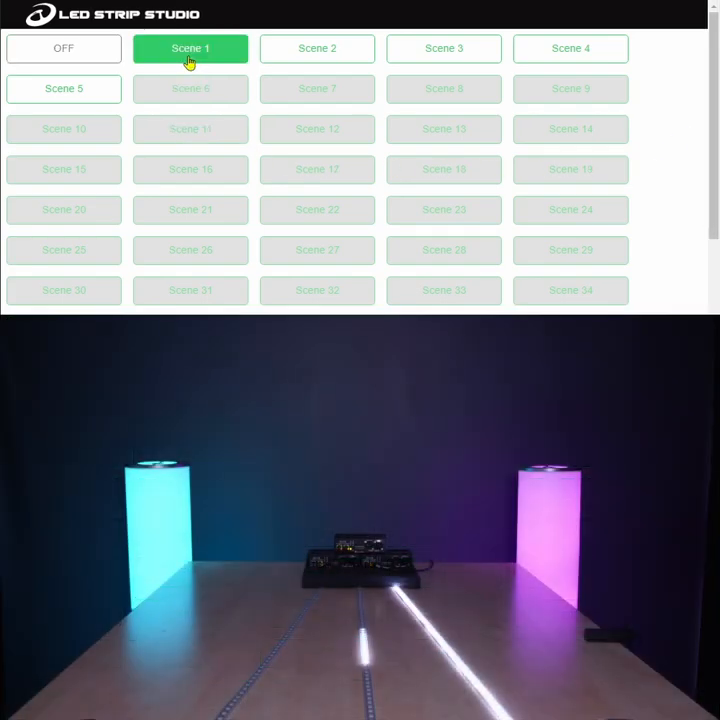
{"action": "left_click", "coordinate": [316, 48]}
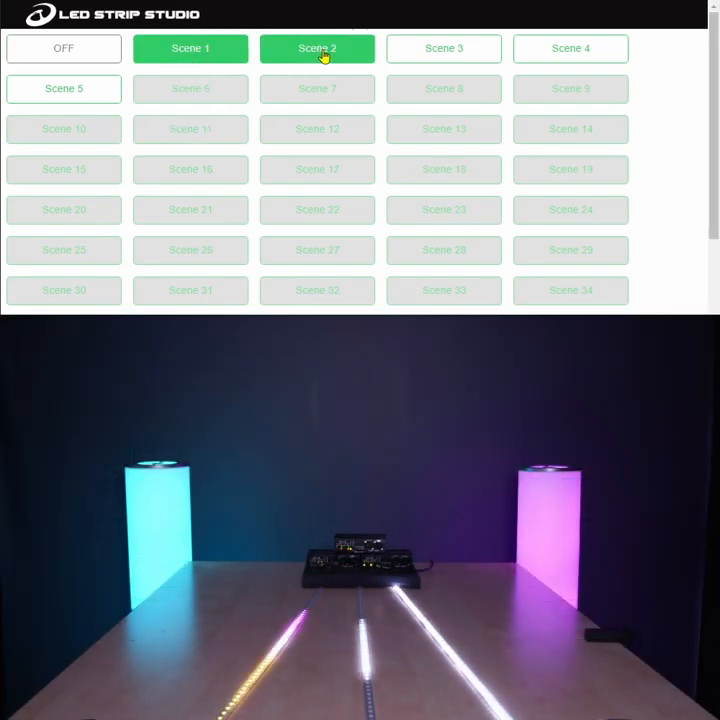
{"action": "left_click", "coordinate": [444, 48]}
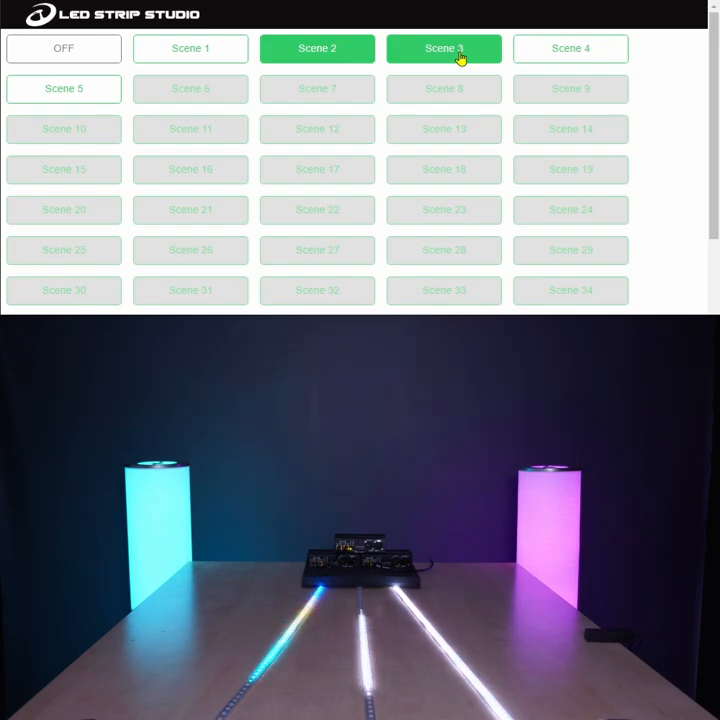
{"action": "left_click", "coordinate": [570, 48]}
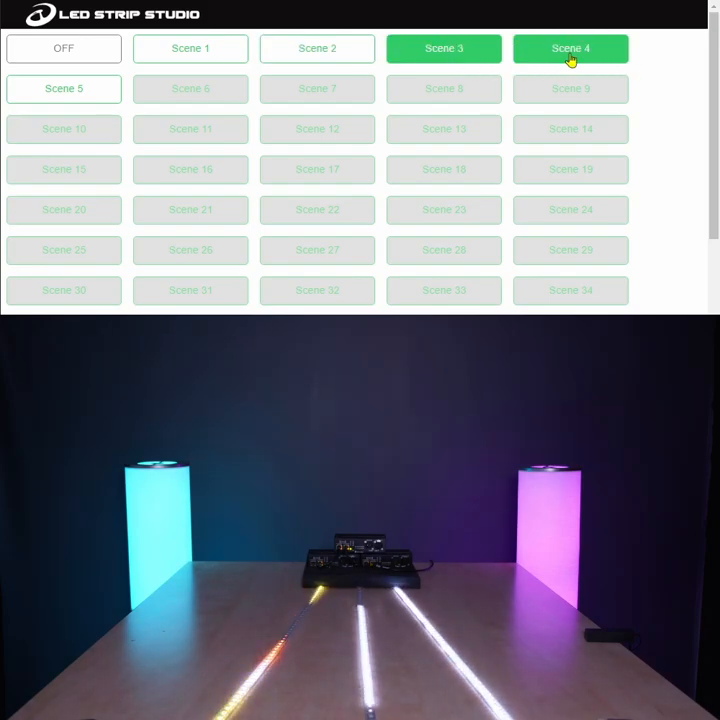
{"action": "left_click", "coordinate": [570, 48]}
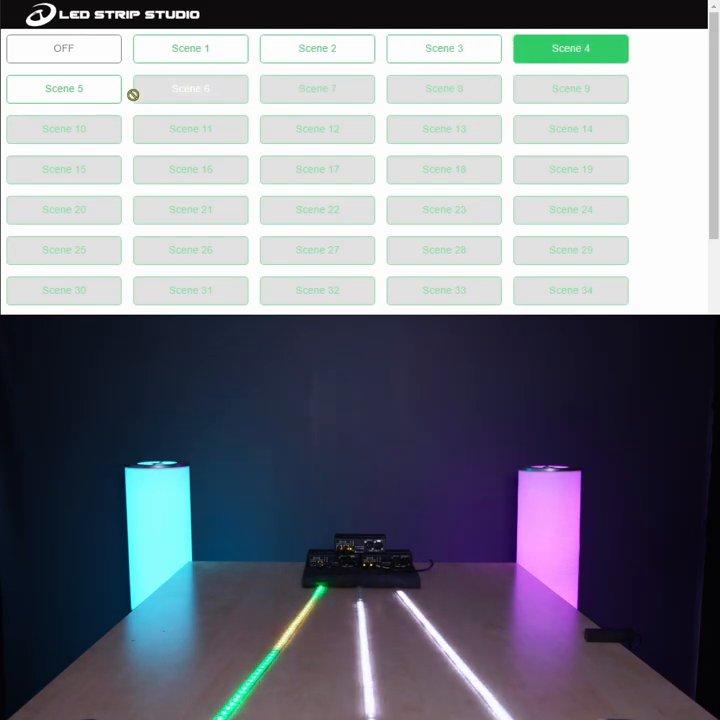